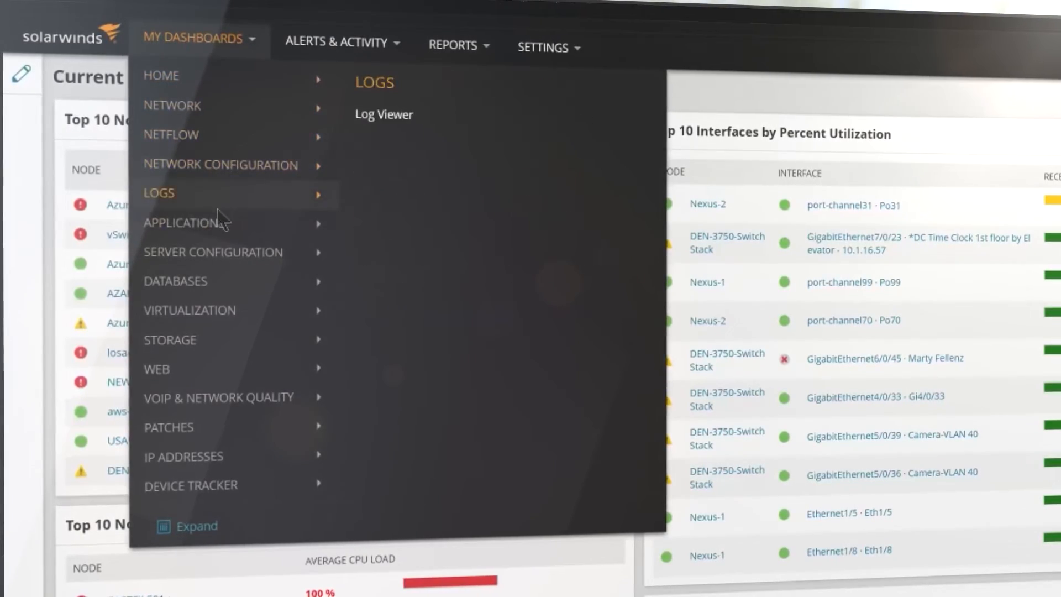
pyautogui.moveTo(174, 283)
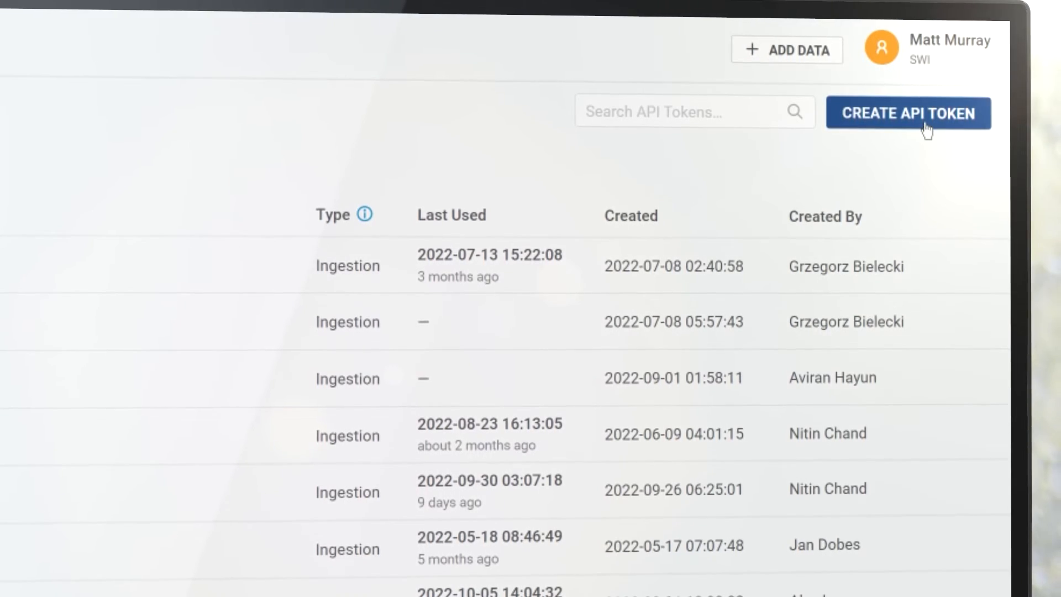
# Create a new API token of Ingestion type and submit the form
pyautogui.click(908, 113)
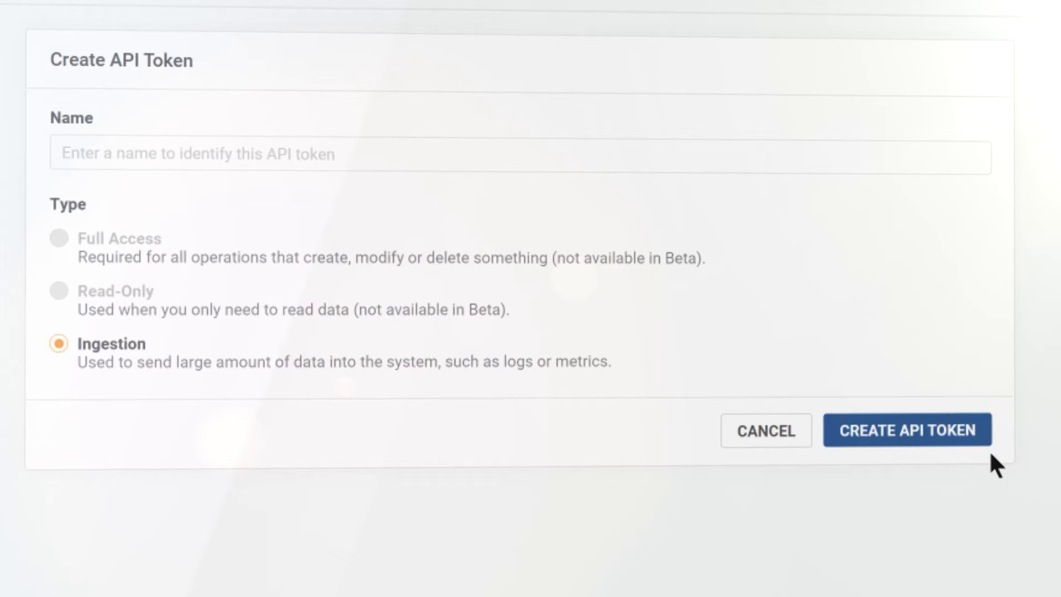
pyautogui.click(907, 429)
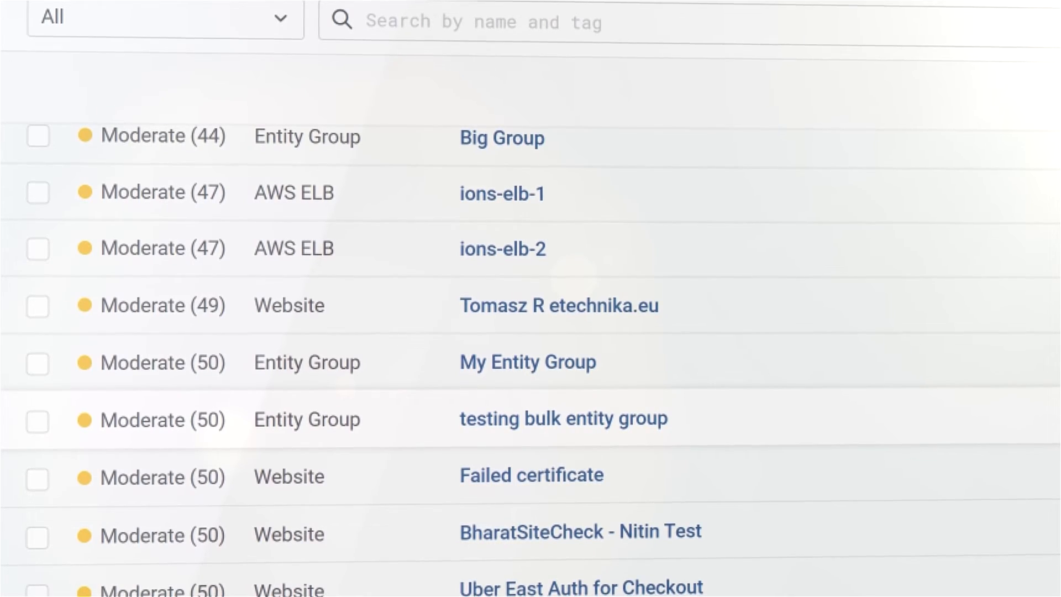